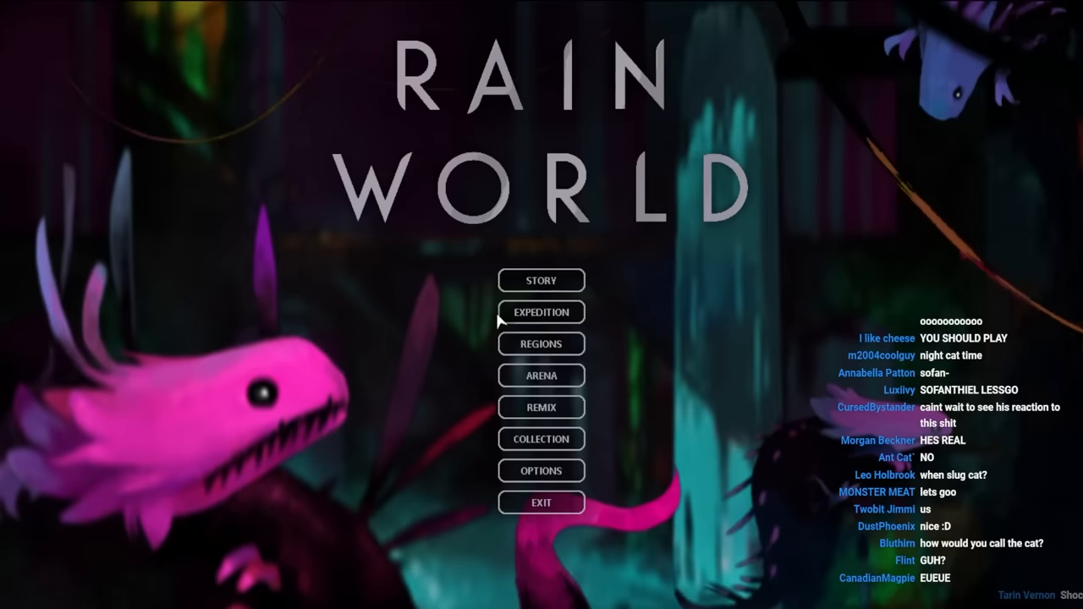
mouse_move(542, 281)
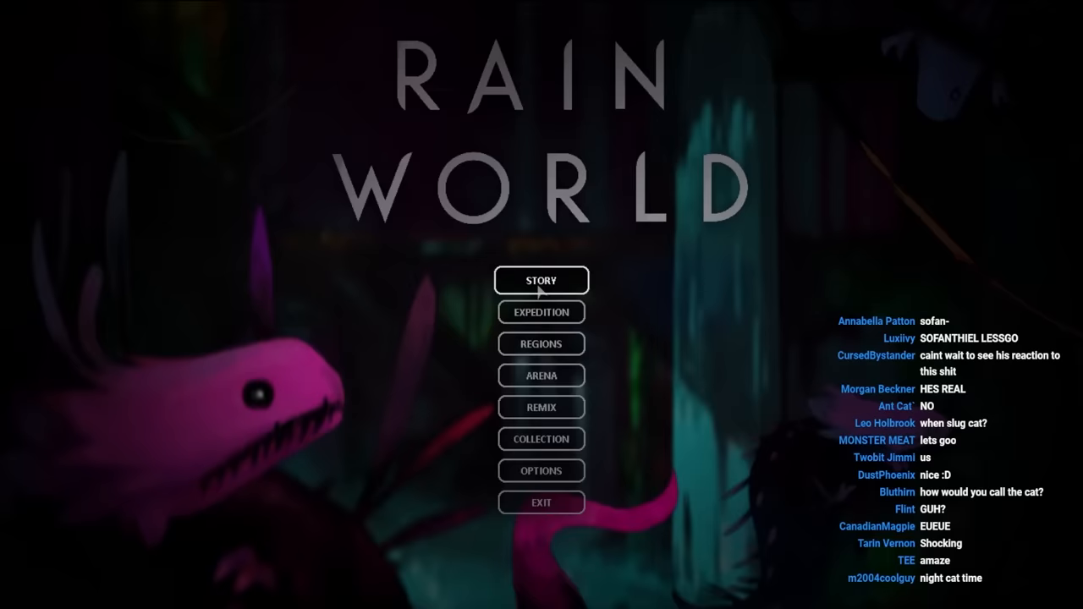
Start story mode with the unknown slugcat and restart after the early deaths
left_click(542, 281)
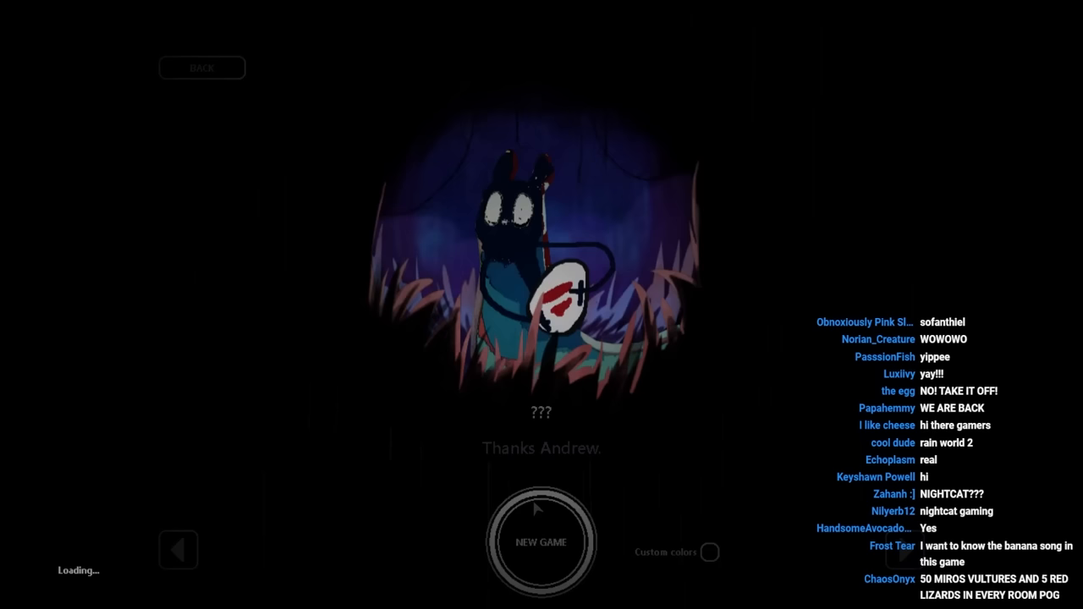
left_click(542, 541)
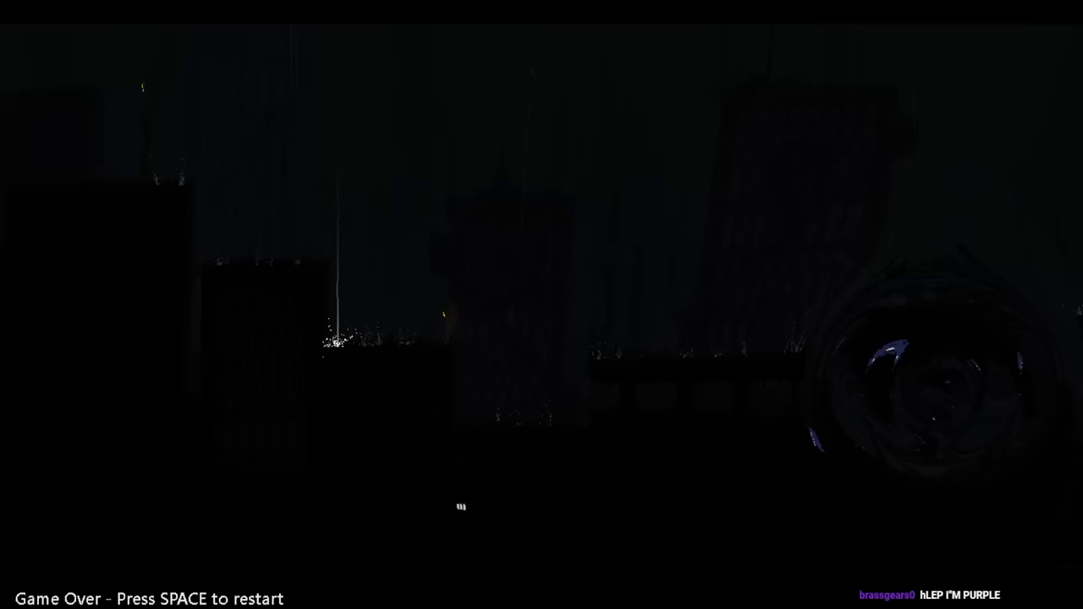
key("space")
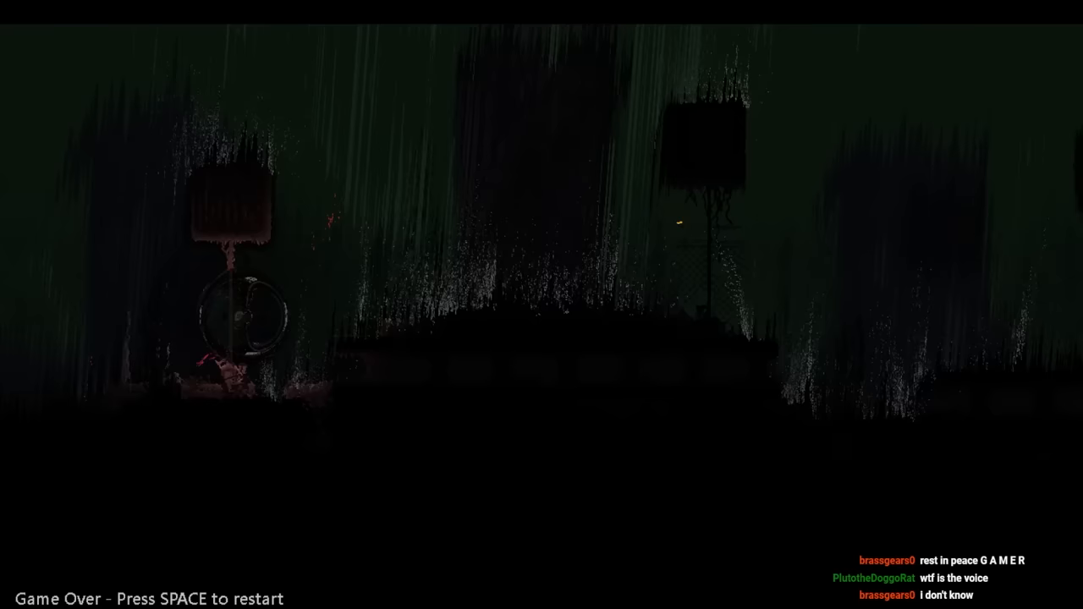
key("space")
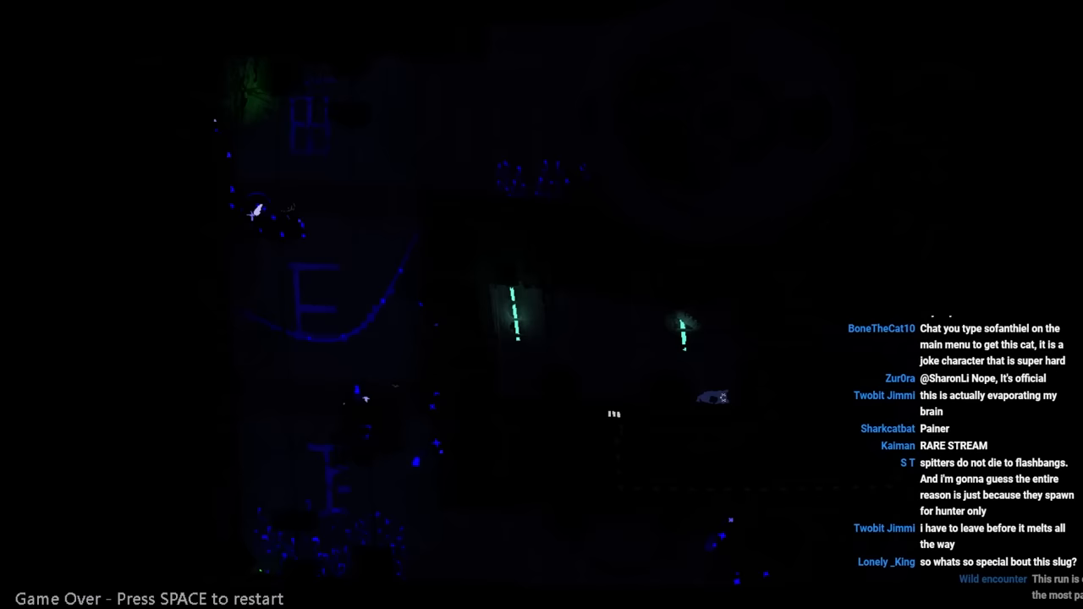
Keep restarting play through repeated deaths until the dating-sim story begins
key("space")
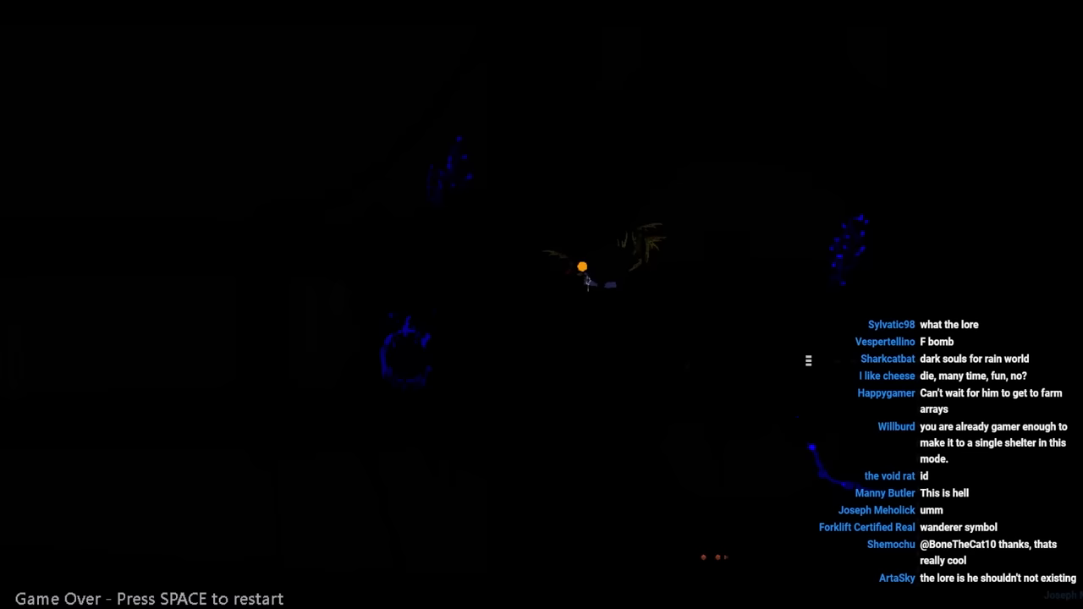
key("space")
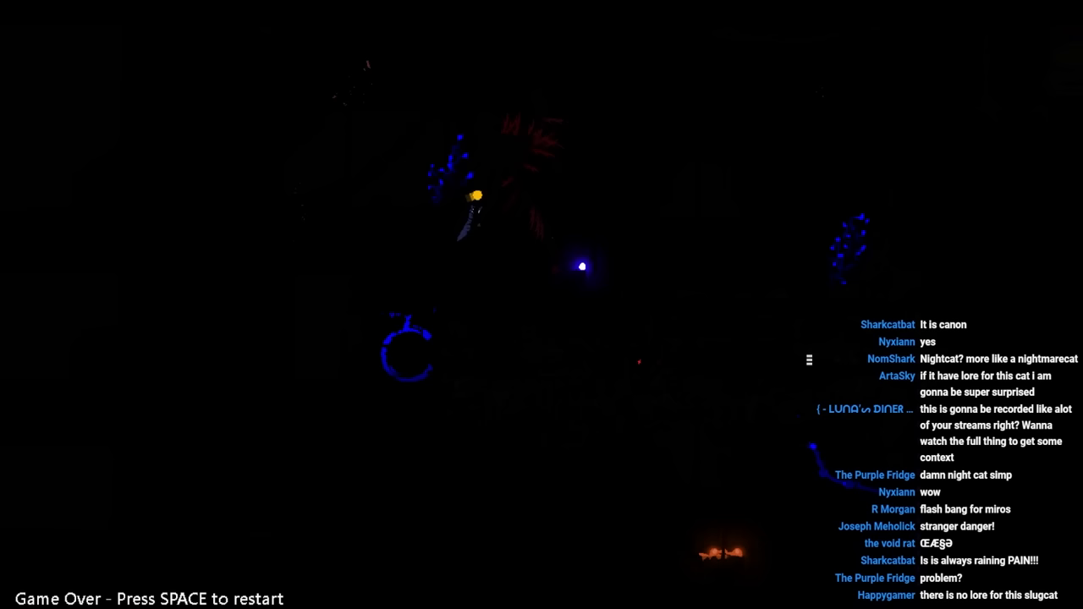
key("space")
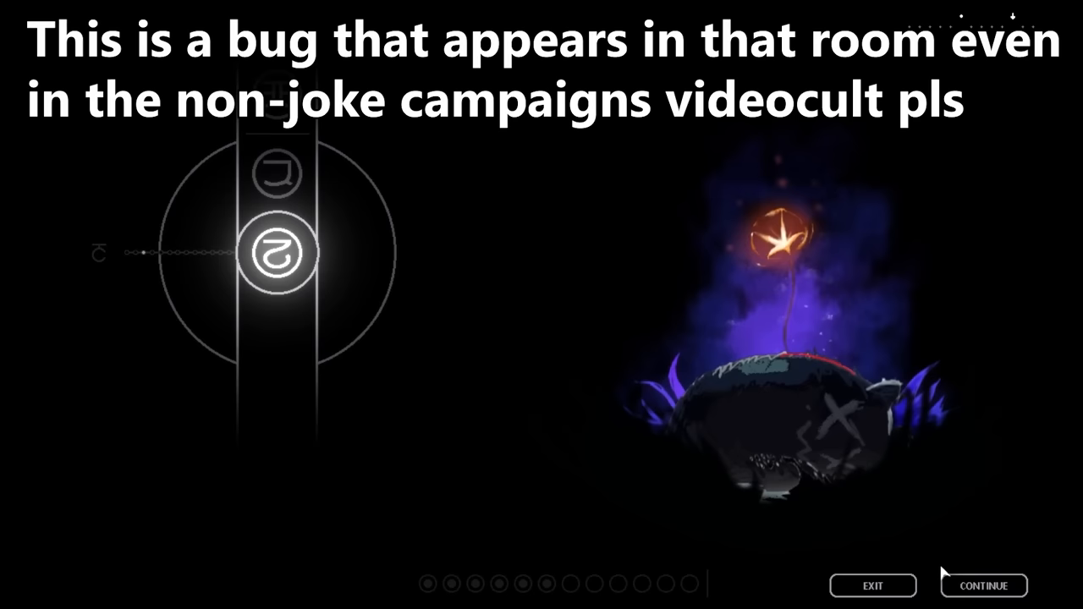
left_click(984, 585)
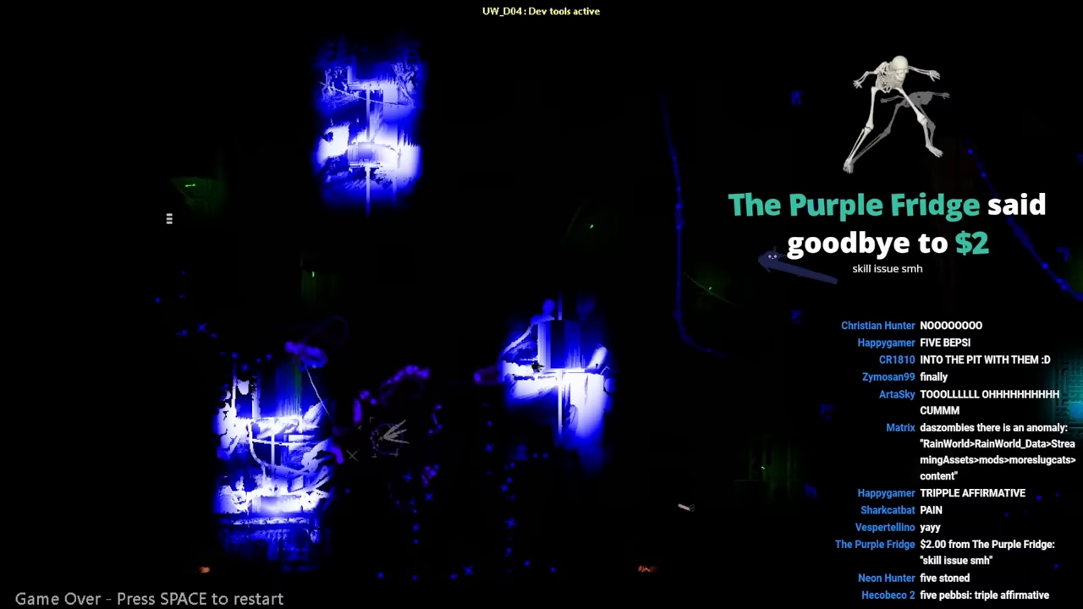
key("space")
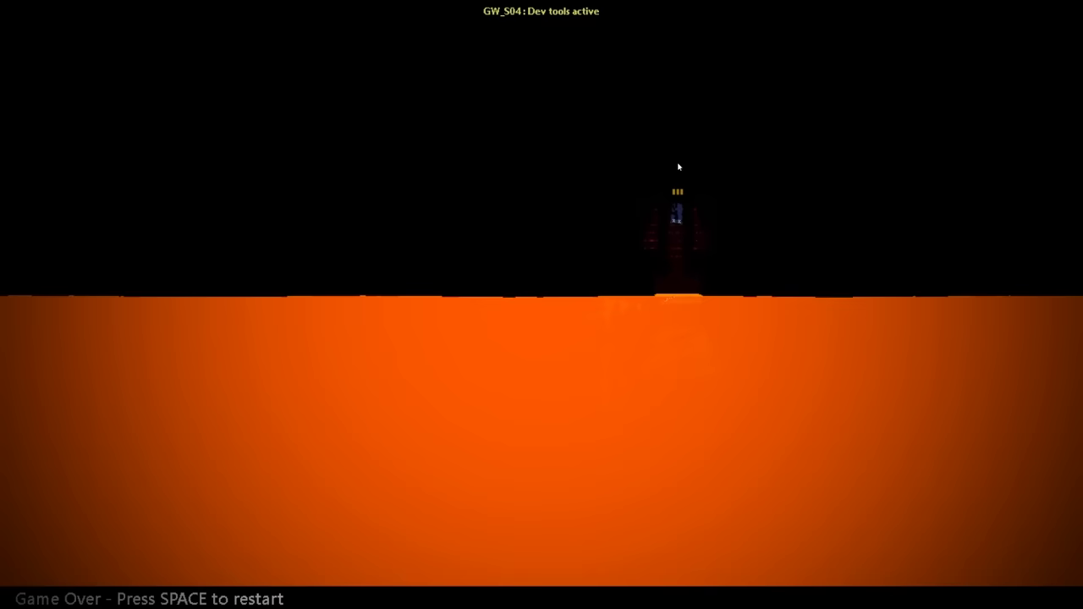
key("space")
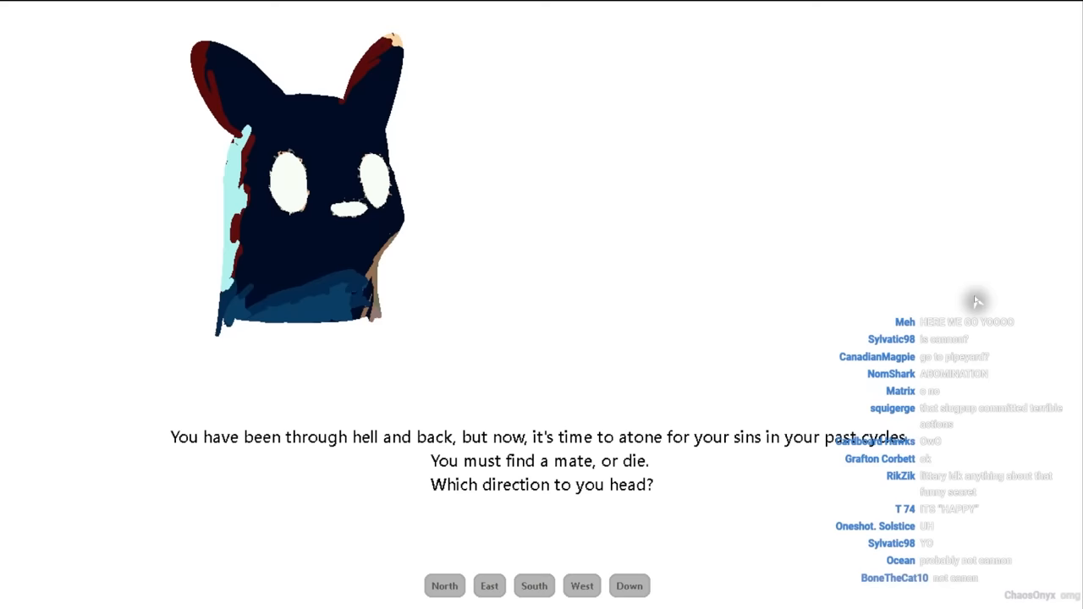
Head north, approach the strange slugcat, throw a rock, ask for a kiss and approach its tail
left_click(443, 585)
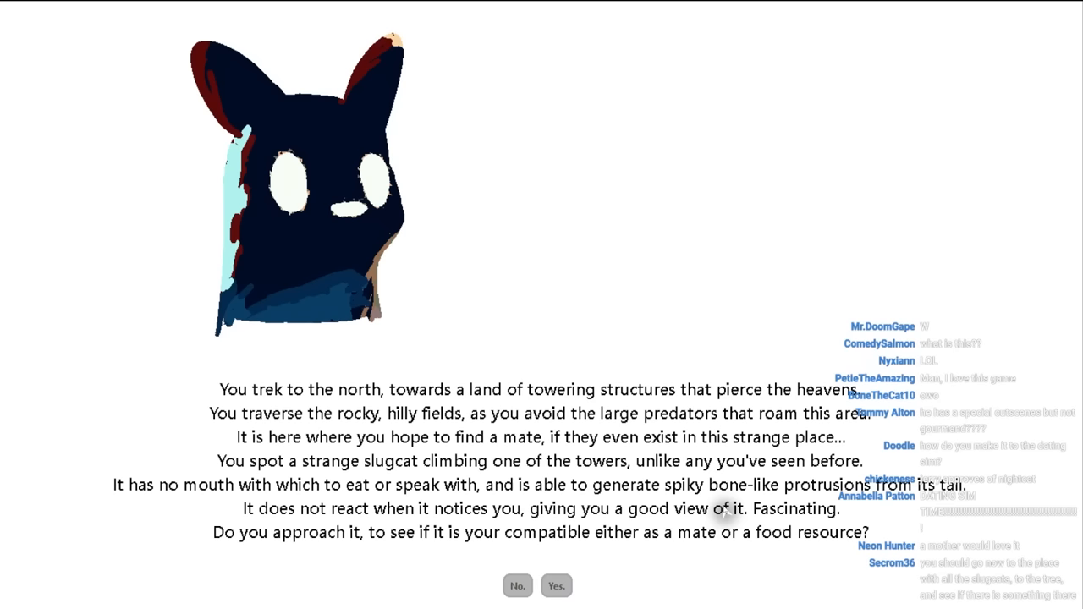
left_click(555, 586)
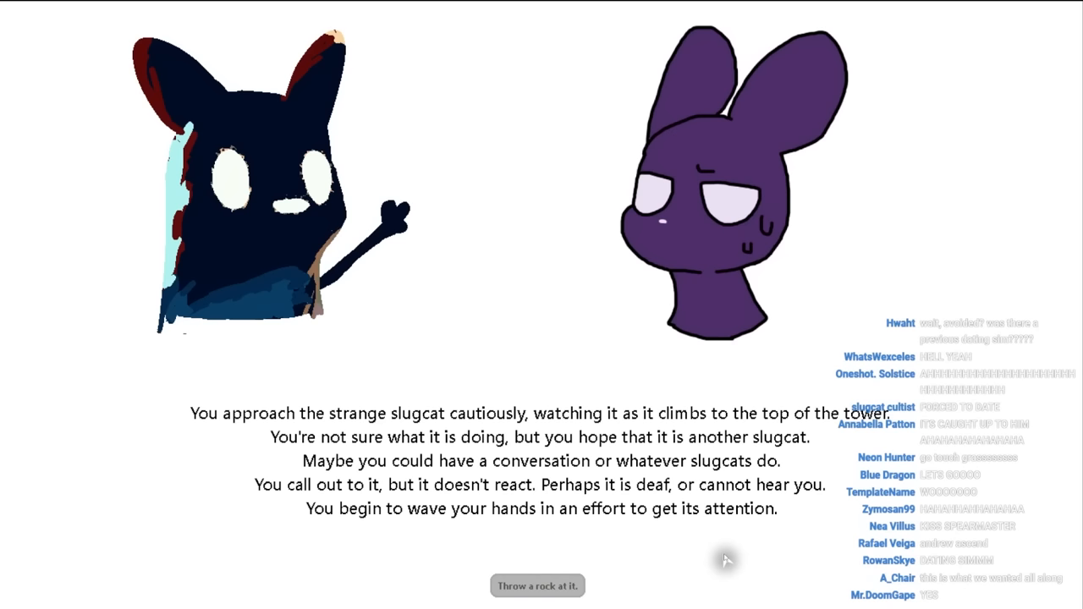
left_click(538, 585)
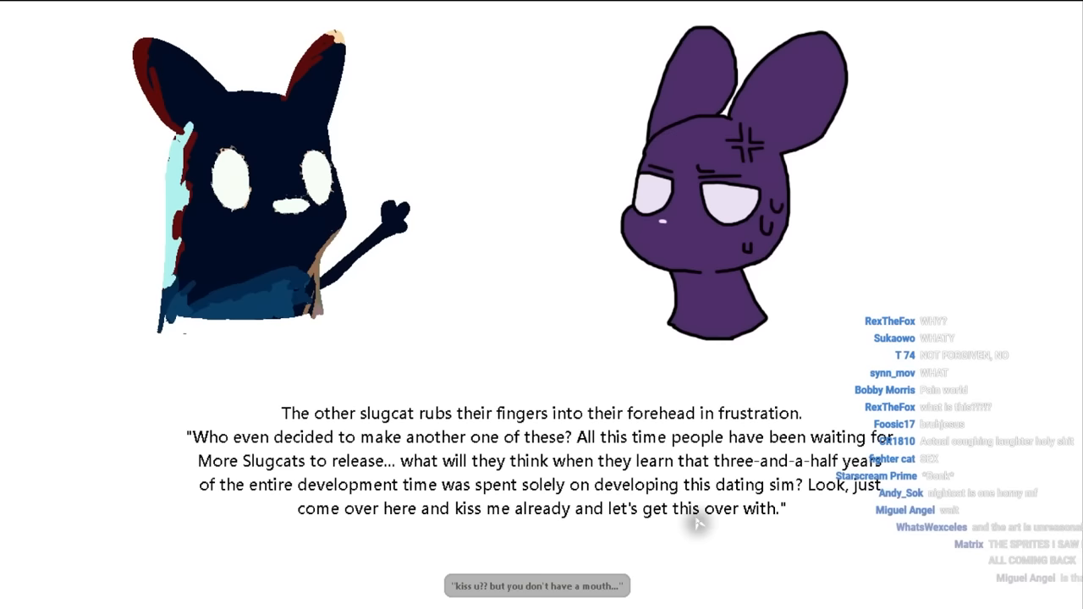
left_click(537, 586)
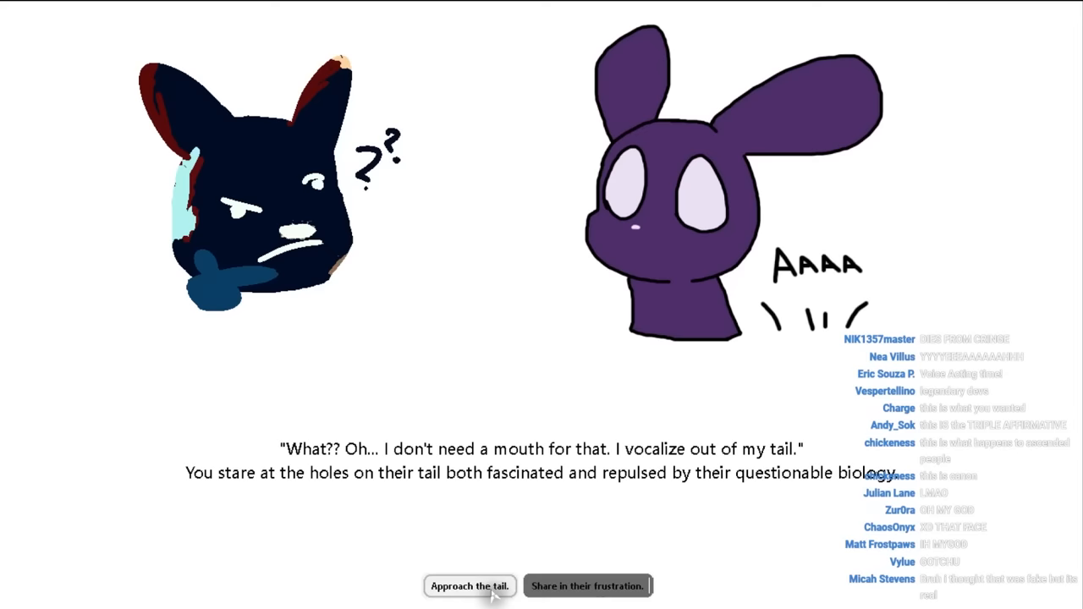
left_click(471, 585)
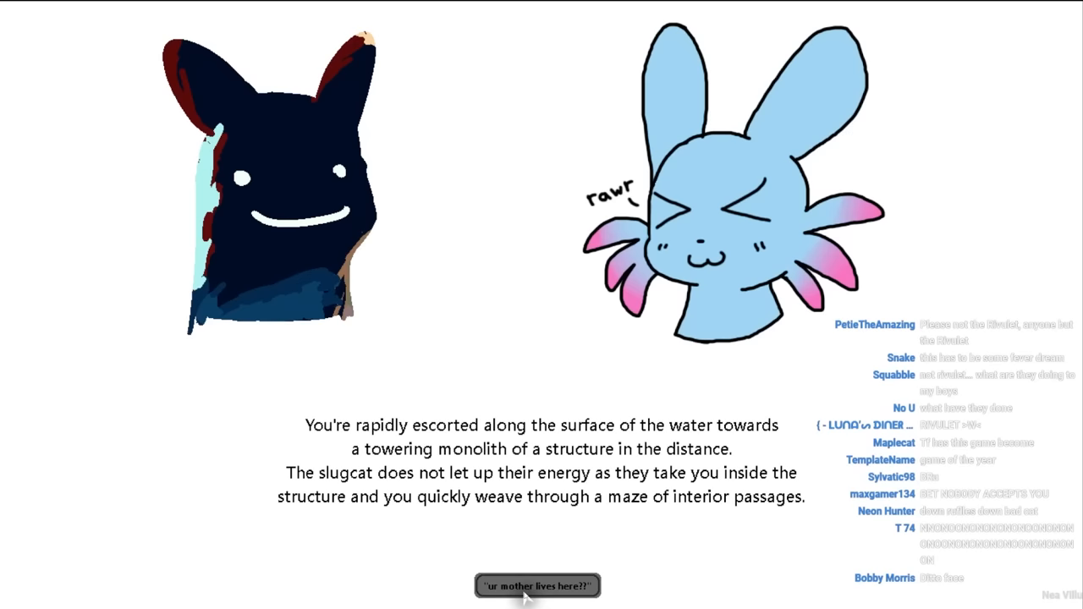
Meet the partner's mother, have her cook the egg, endure the glow and tell her she needs an egg
left_click(536, 586)
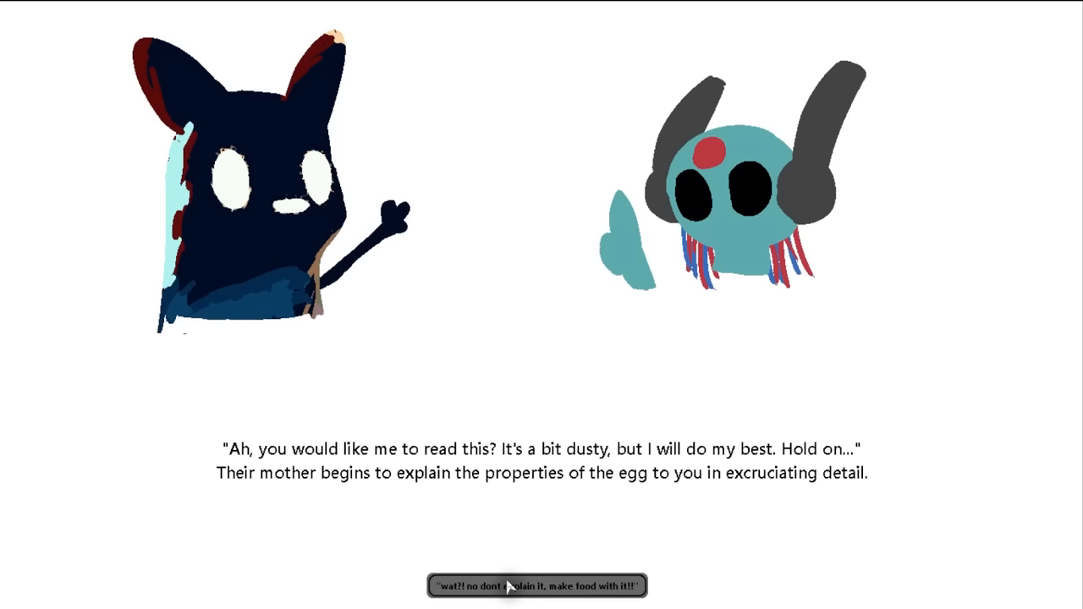
left_click(538, 586)
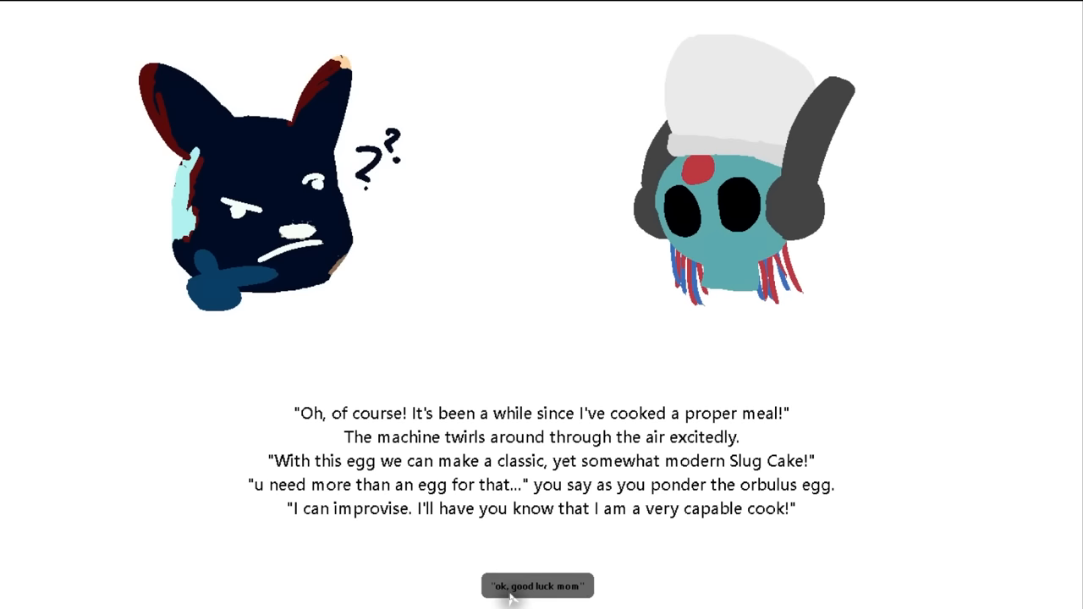
left_click(538, 585)
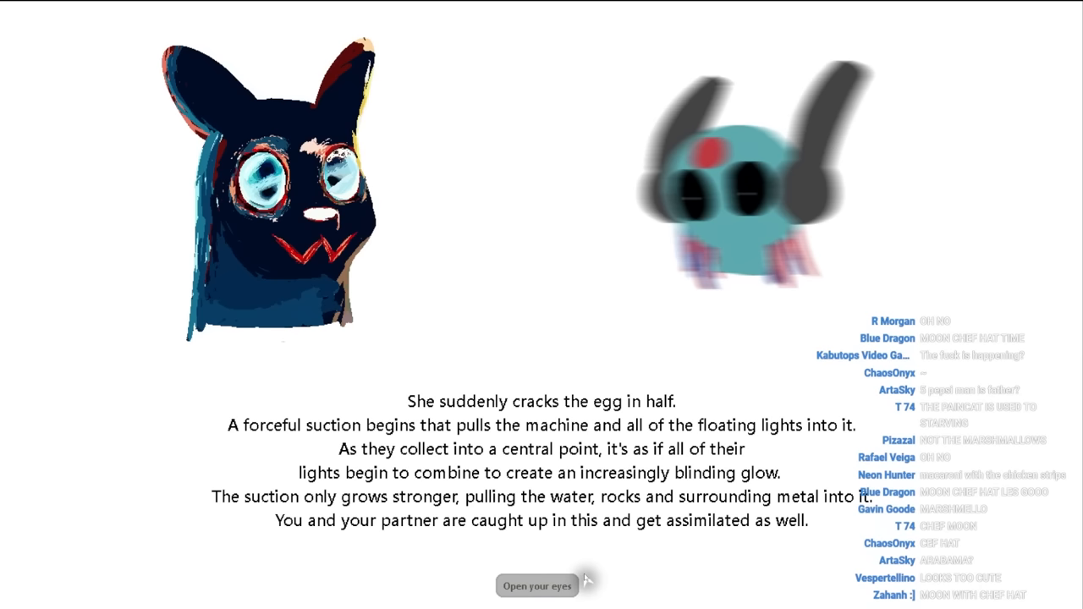
left_click(538, 585)
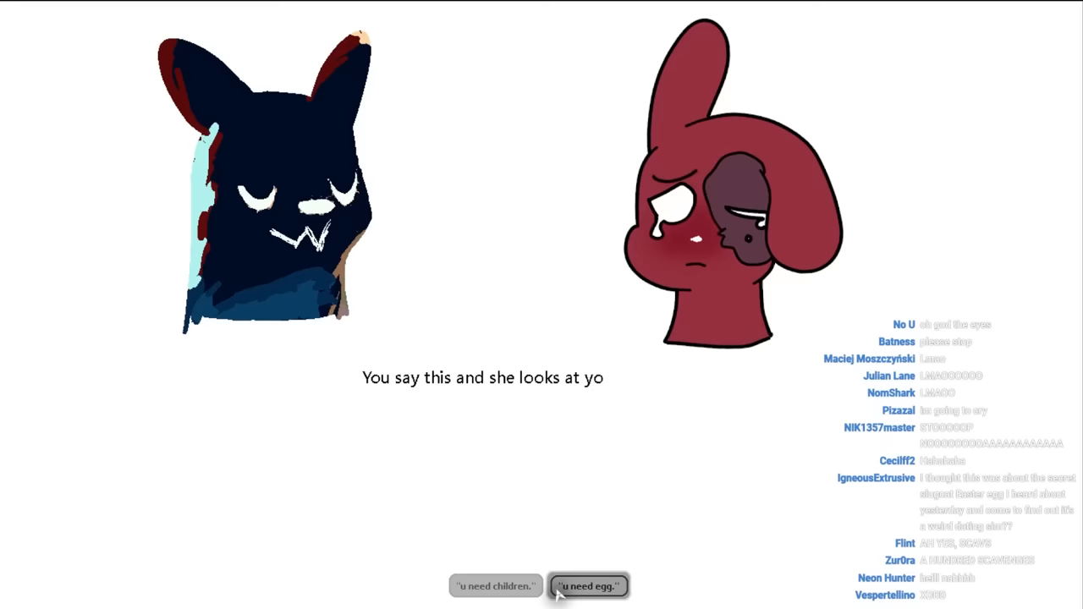
left_click(589, 585)
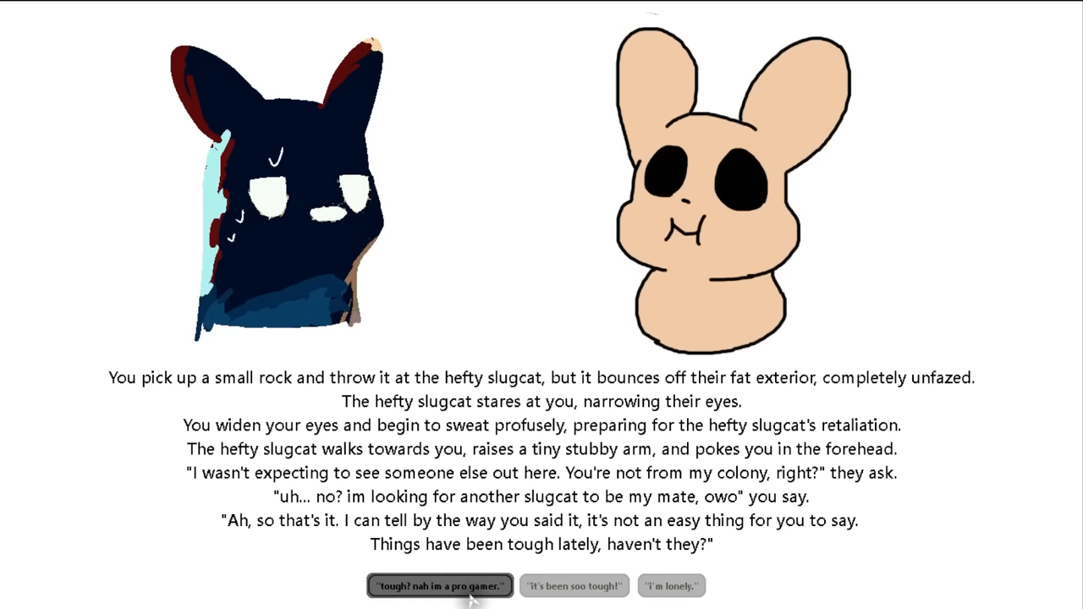
Brush off hard times as a pro gamer, attempt the frame-perfect move, die and restart
left_click(440, 586)
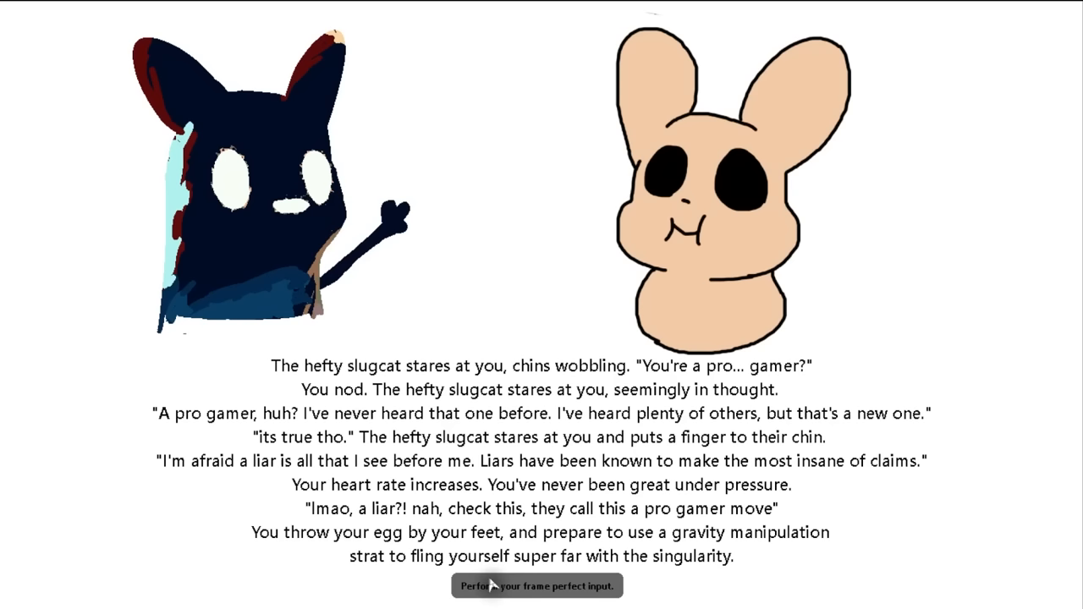
left_click(537, 586)
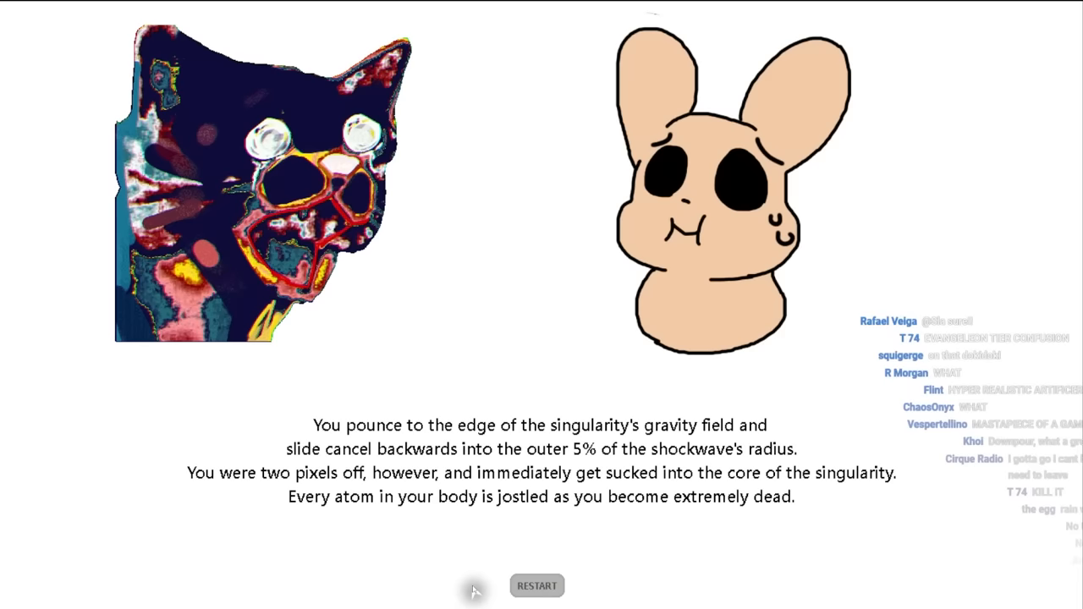
left_click(536, 585)
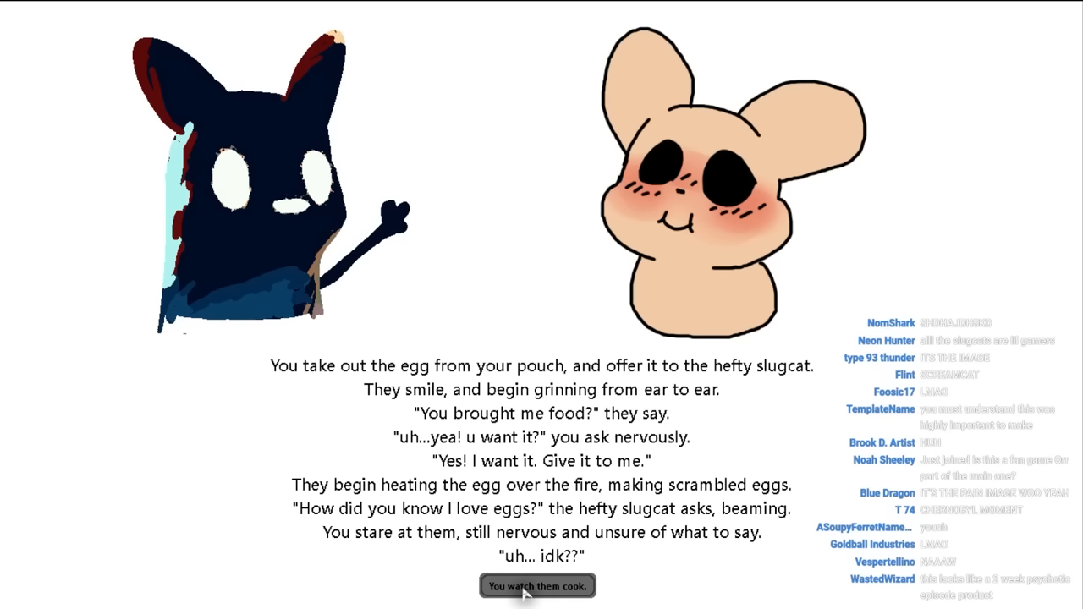
Watch the hefty slugcat cook the egg, shield and reopen eyes to reach the mate-direction choice
left_click(536, 586)
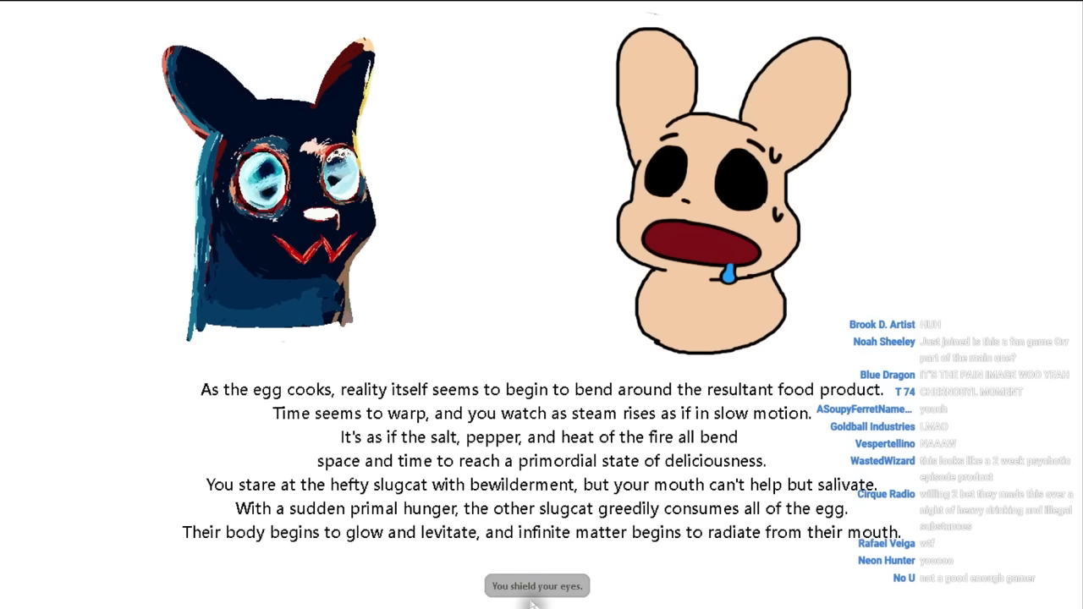
left_click(536, 585)
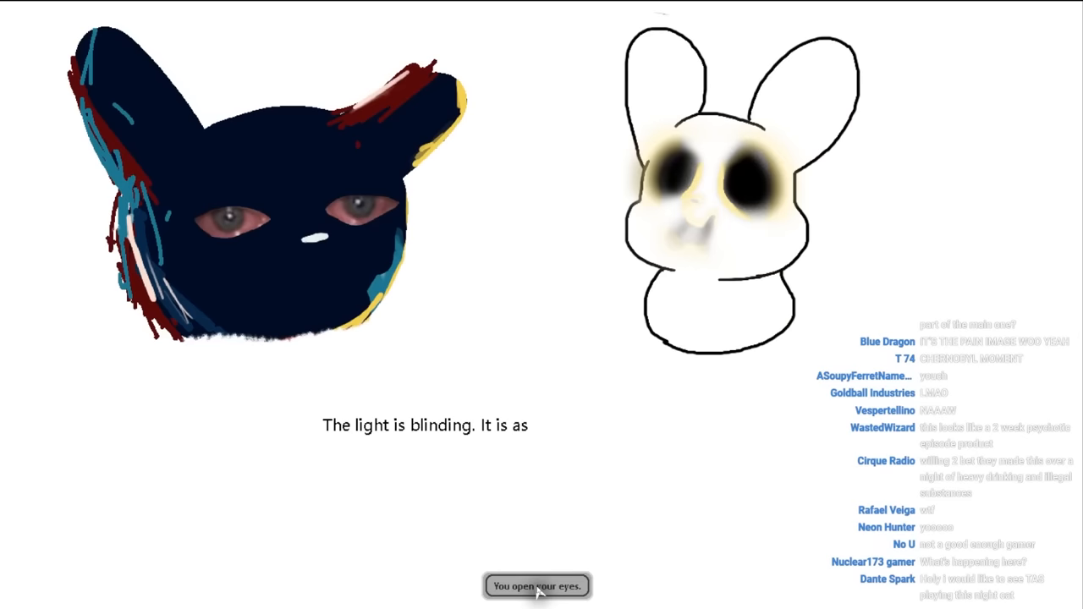
left_click(537, 586)
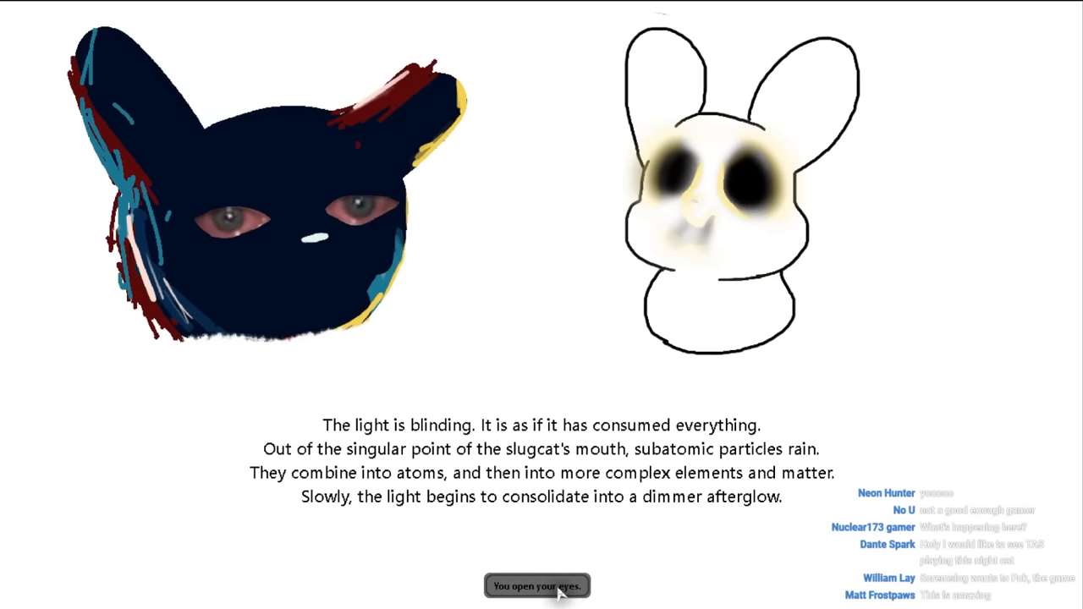
left_click(538, 586)
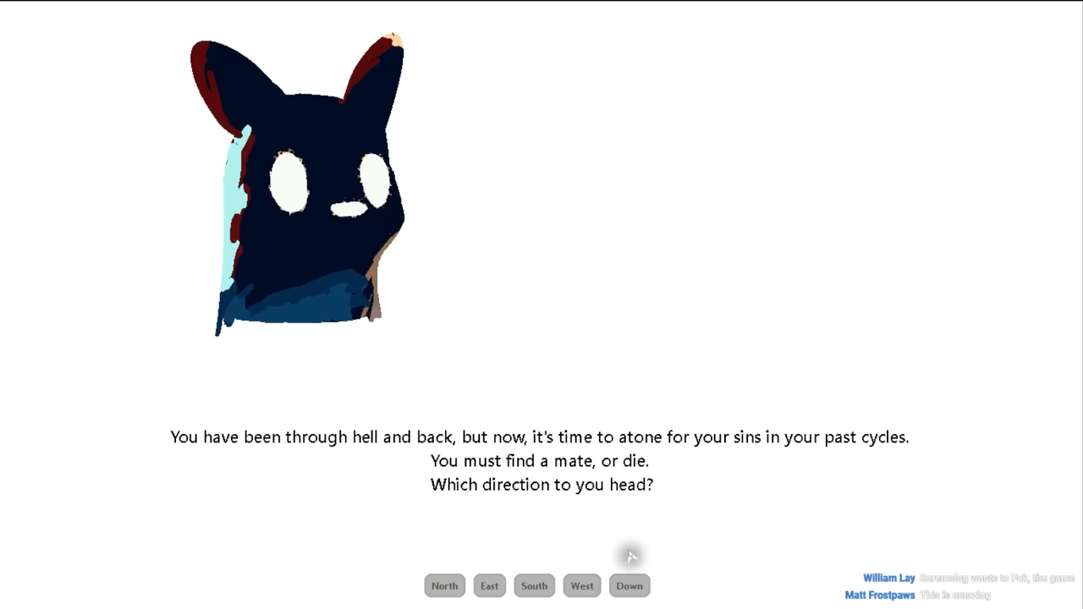
Pick a direction, respond to the yellow slugcat and cover ears as the egg ruptures into glitch text
left_click(629, 585)
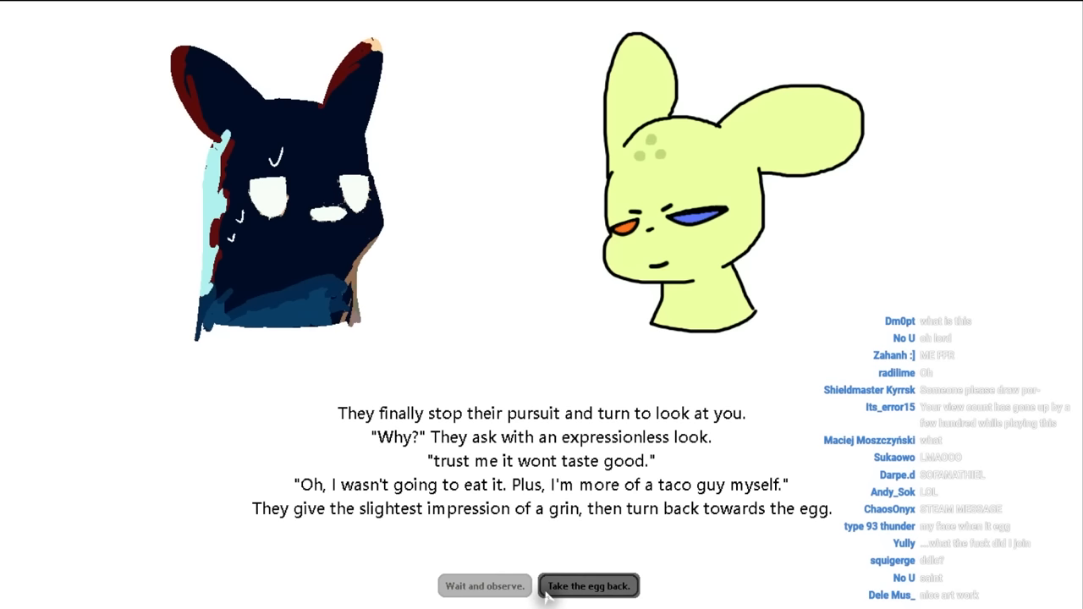
left_click(588, 586)
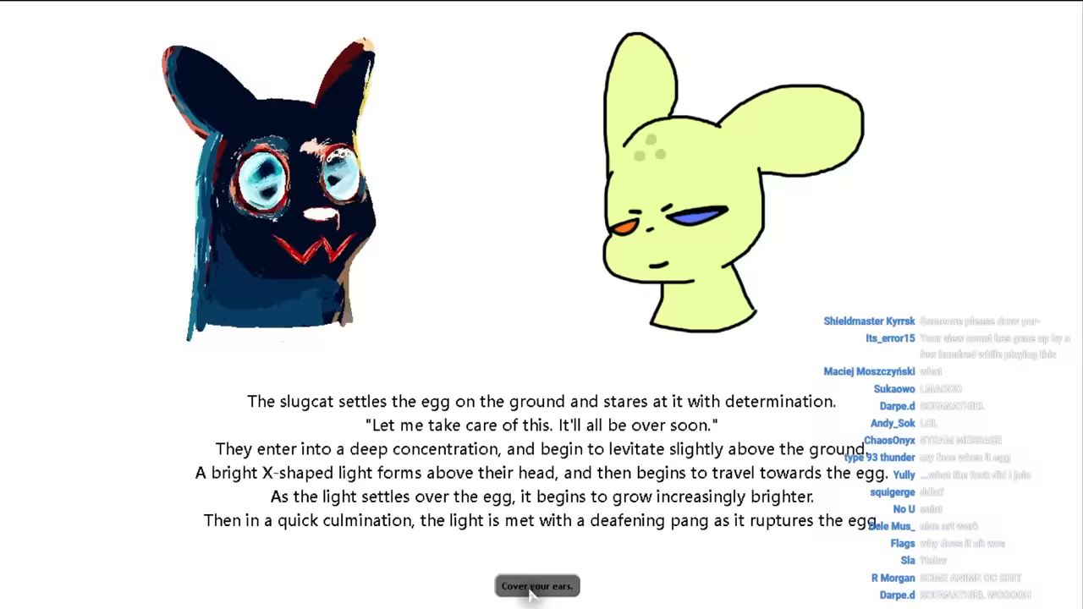
left_click(537, 586)
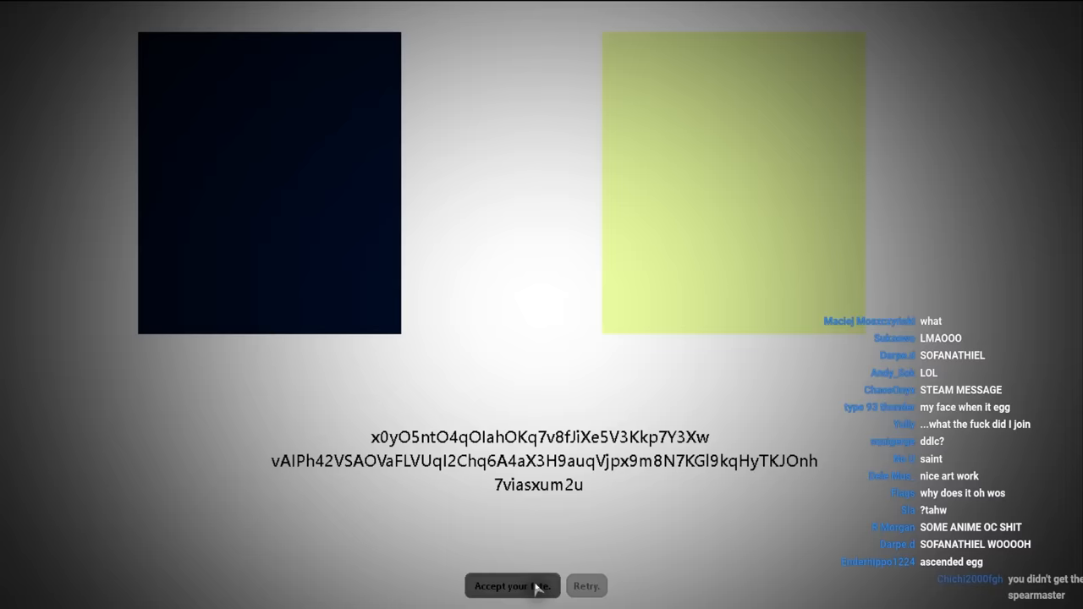